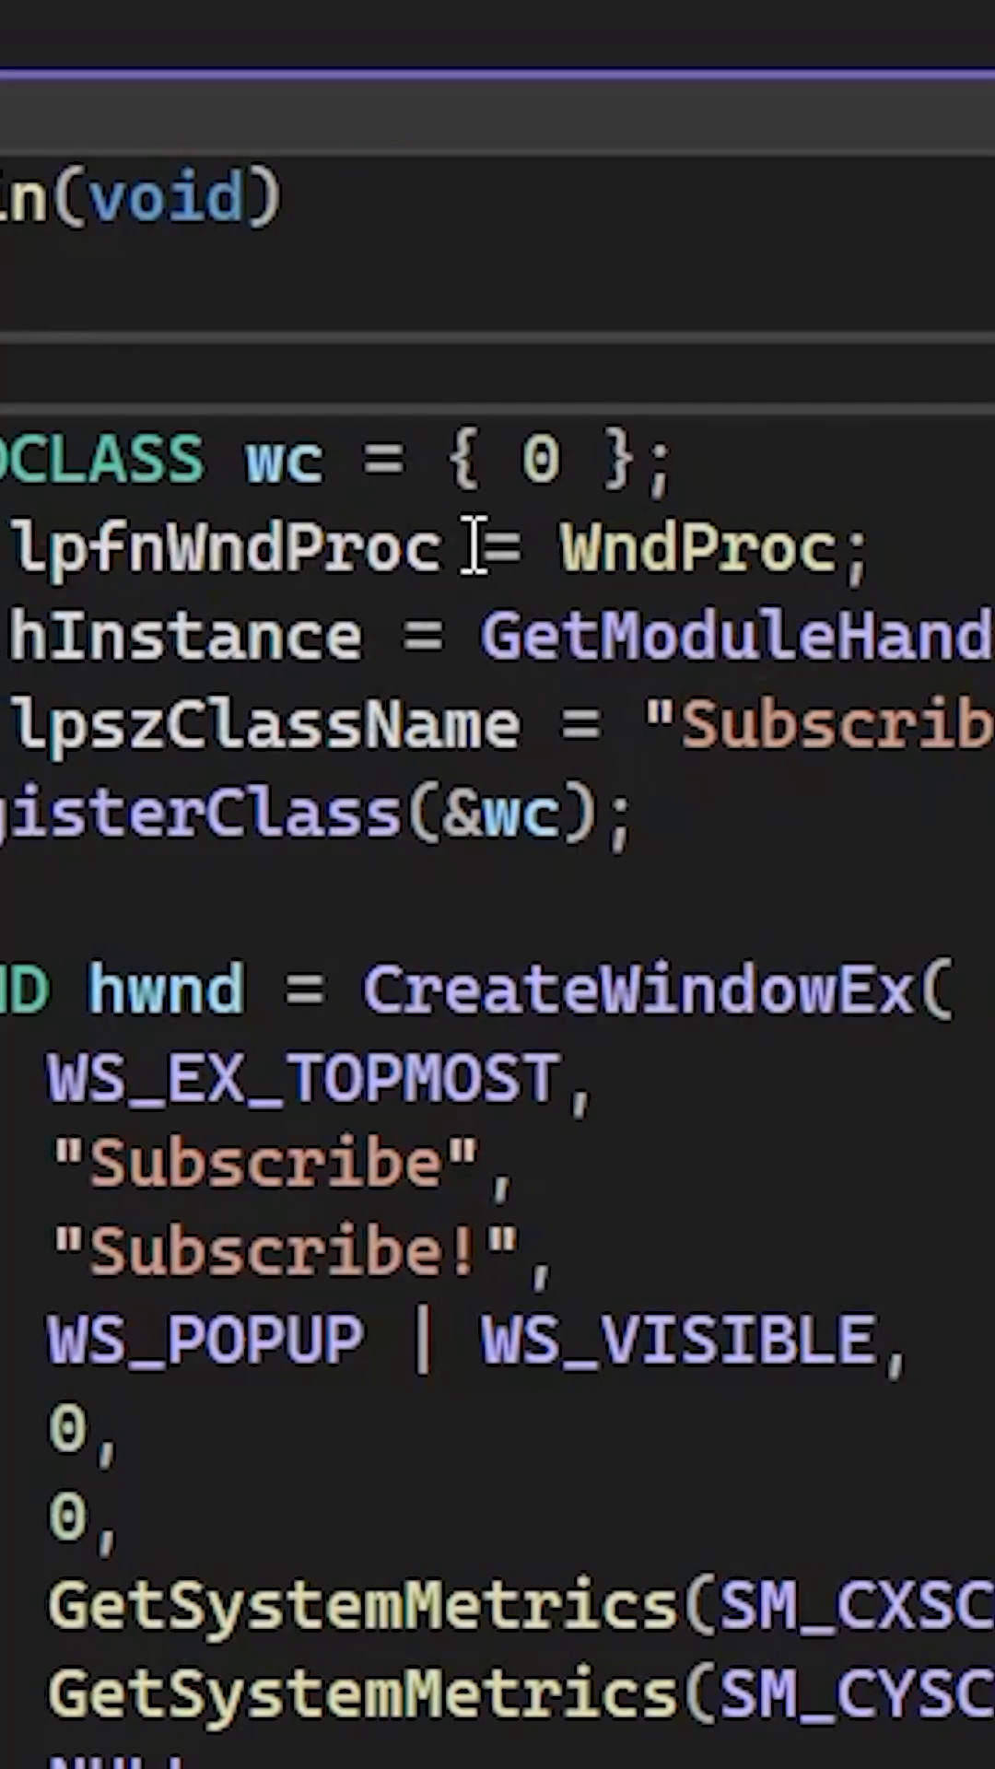
- Navigate the editor to the MSG declaration, GetMessage loop and final return of main
double_click(531, 722)
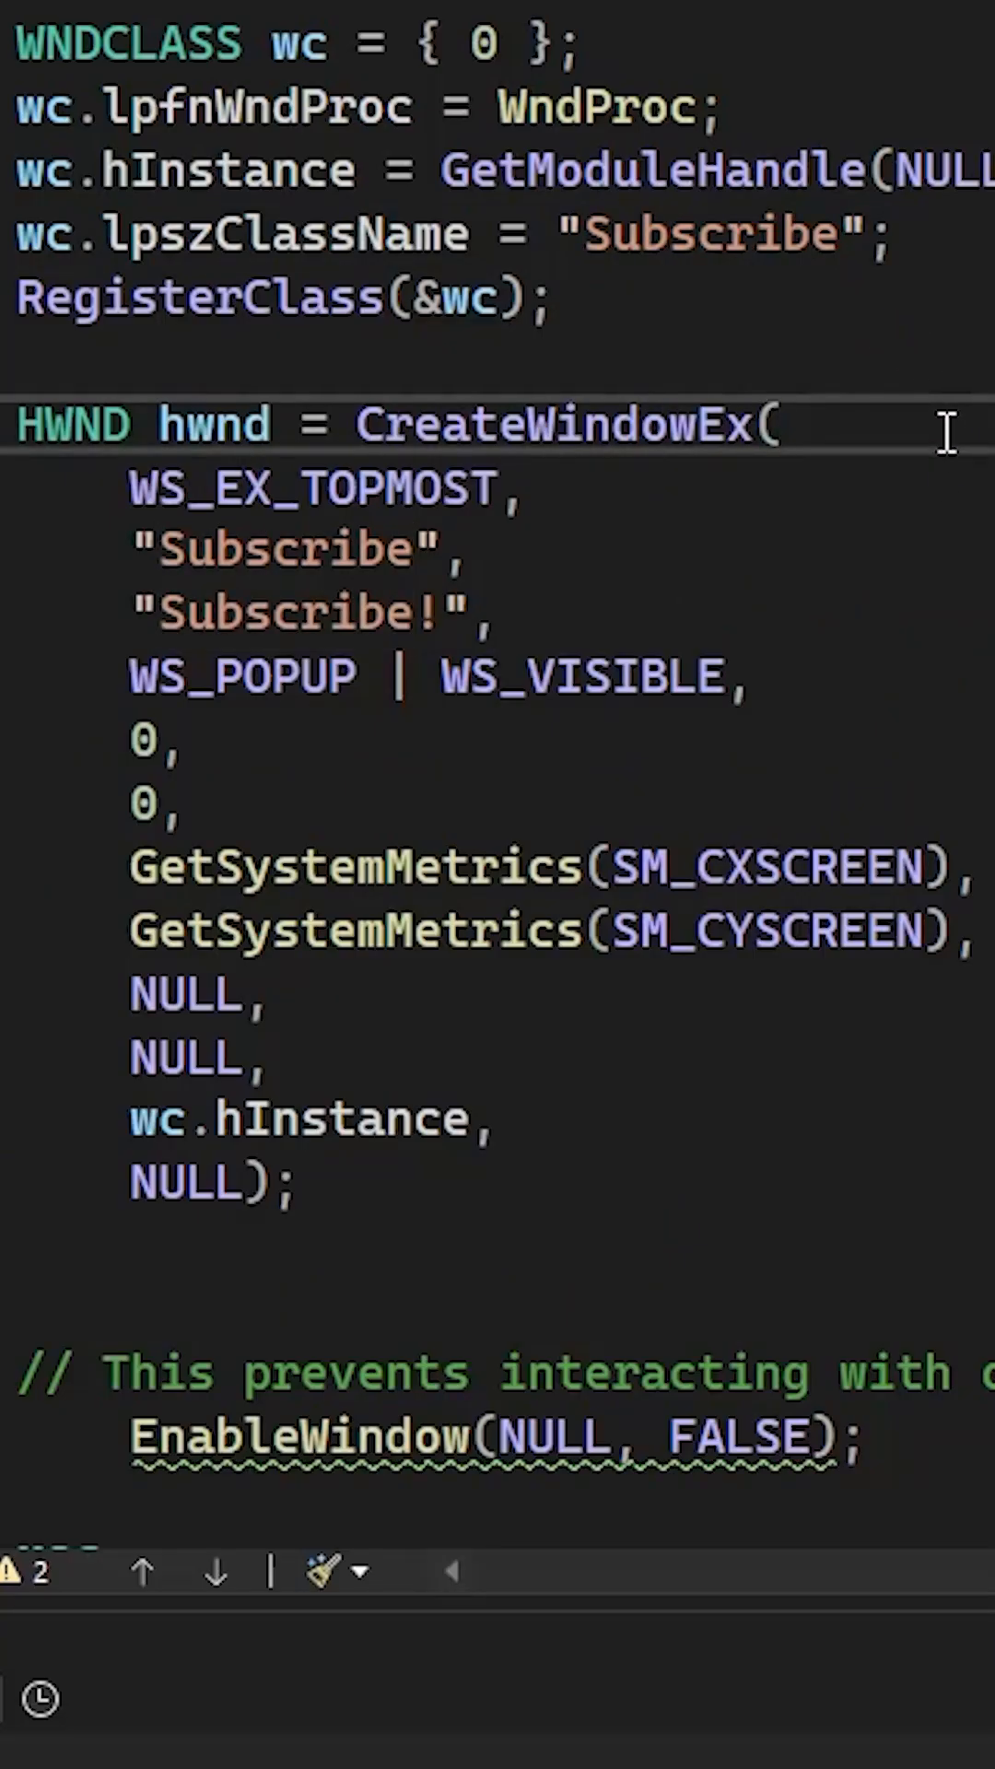
click(520, 488)
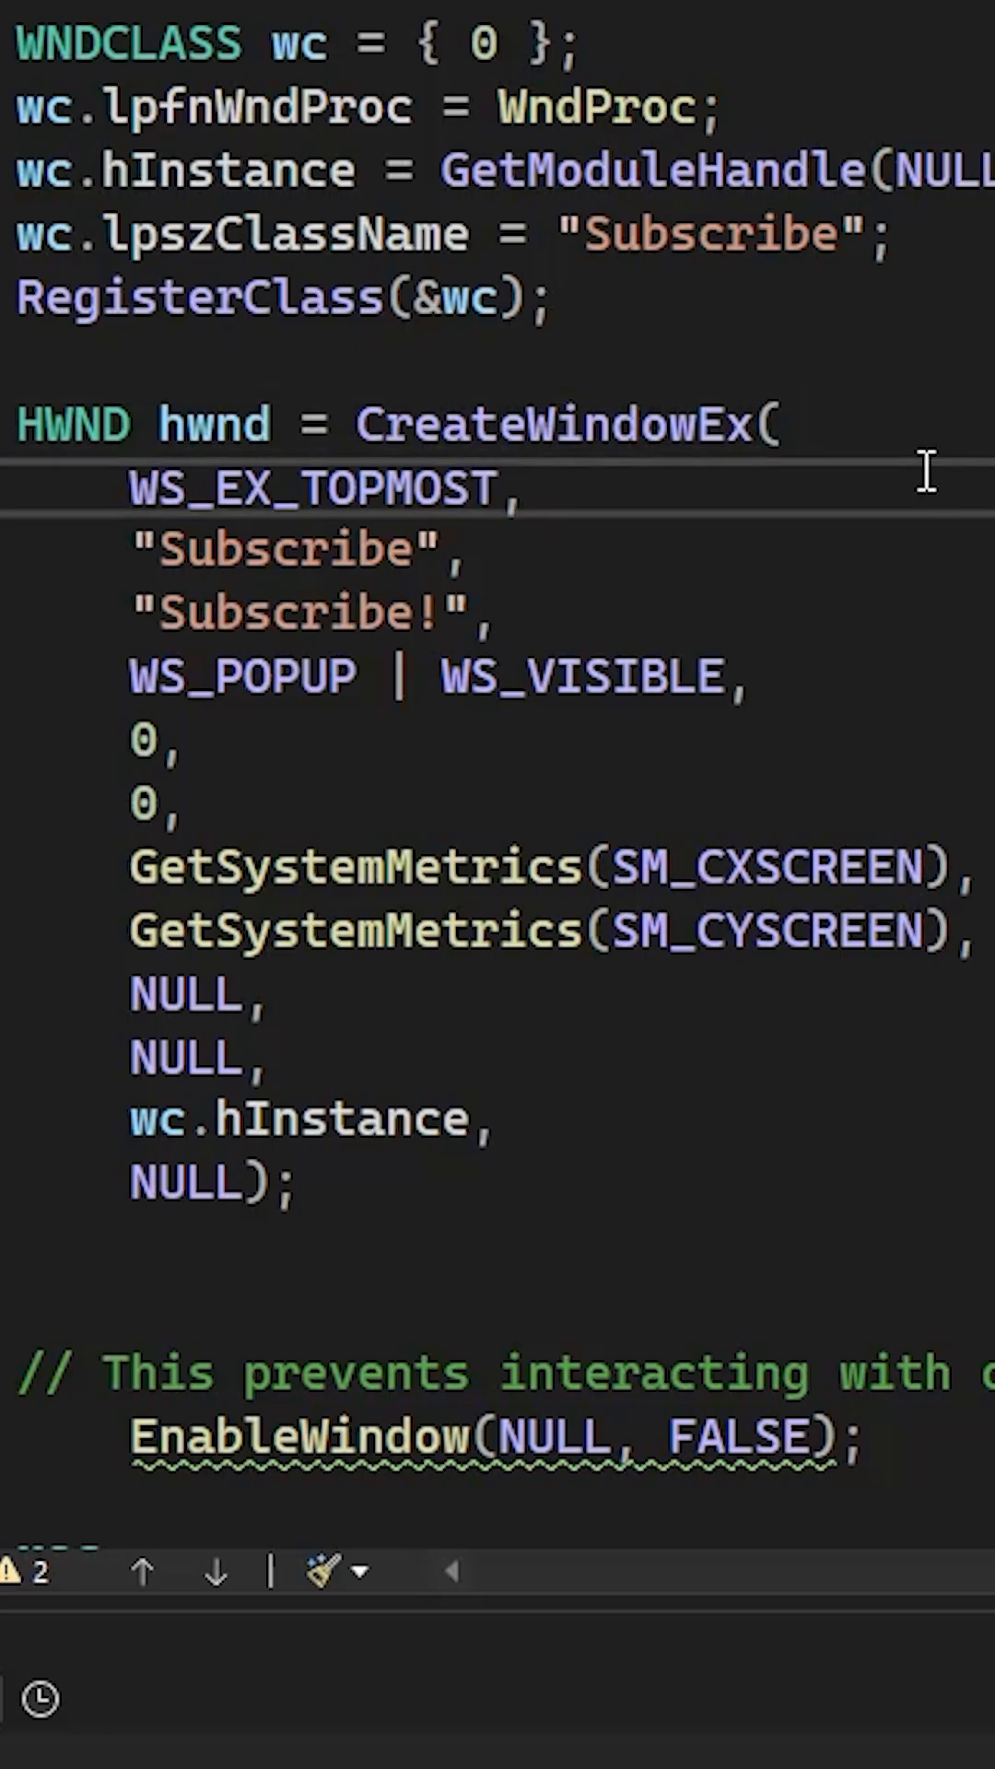
click(509, 612)
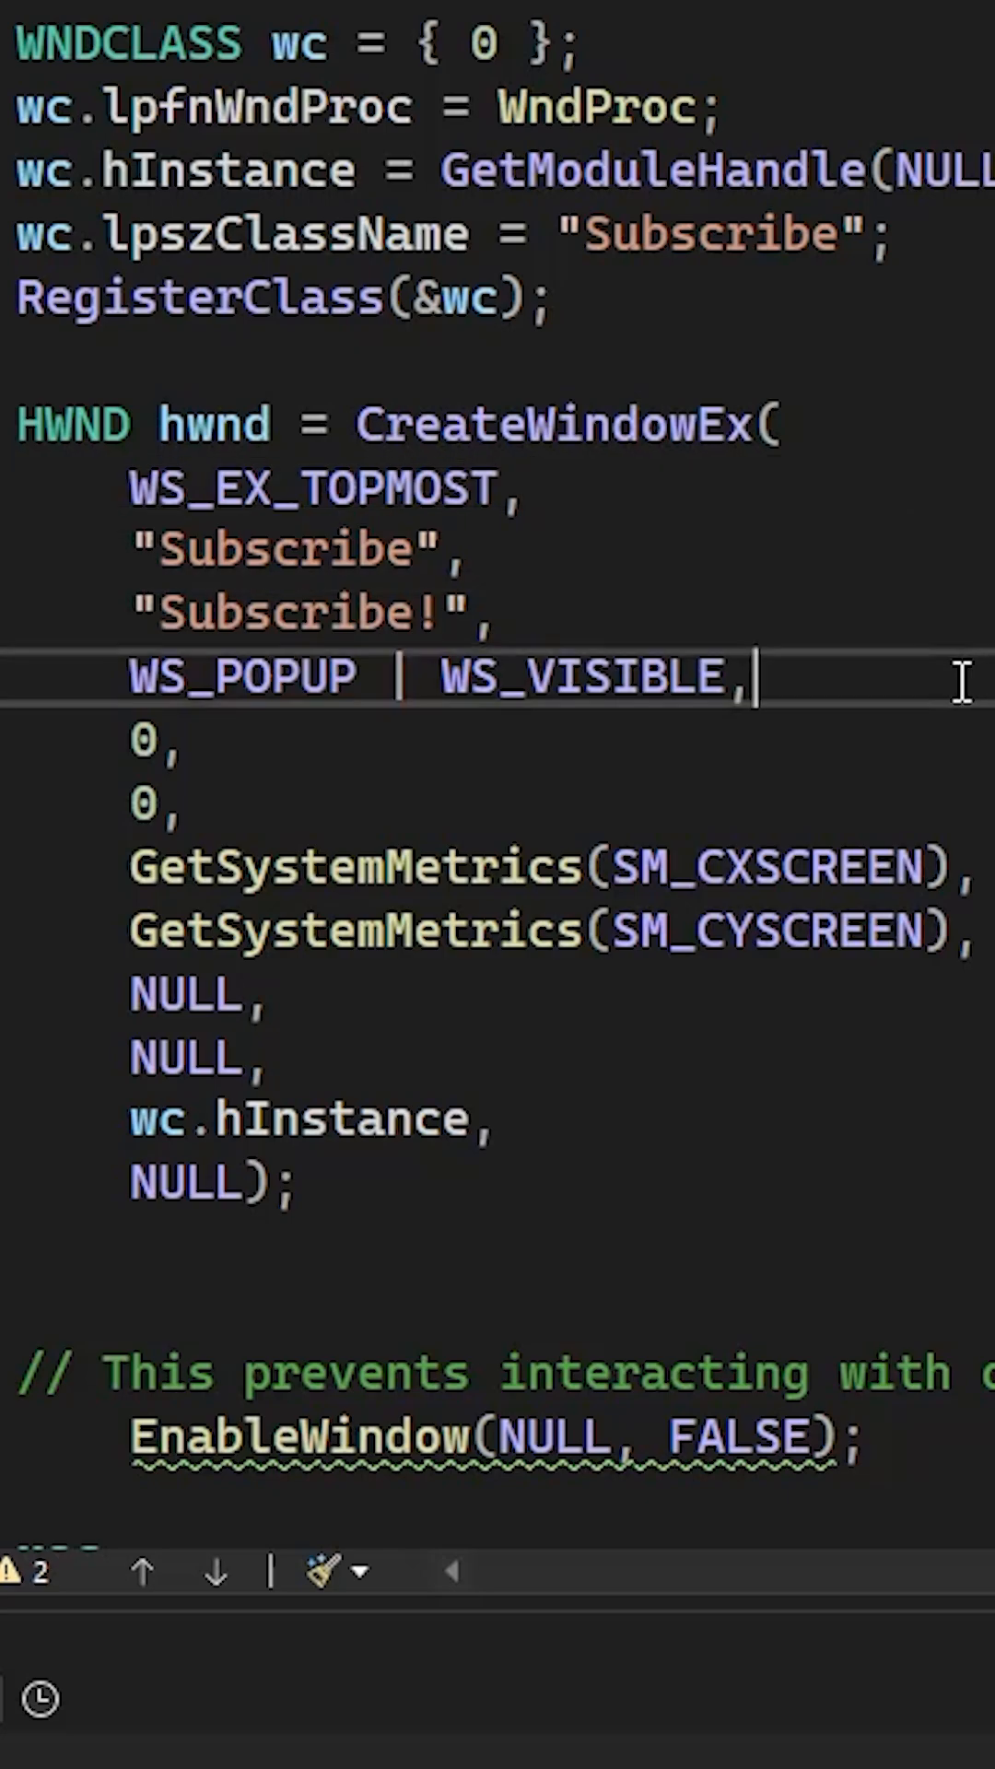
mouse_move(941, 706)
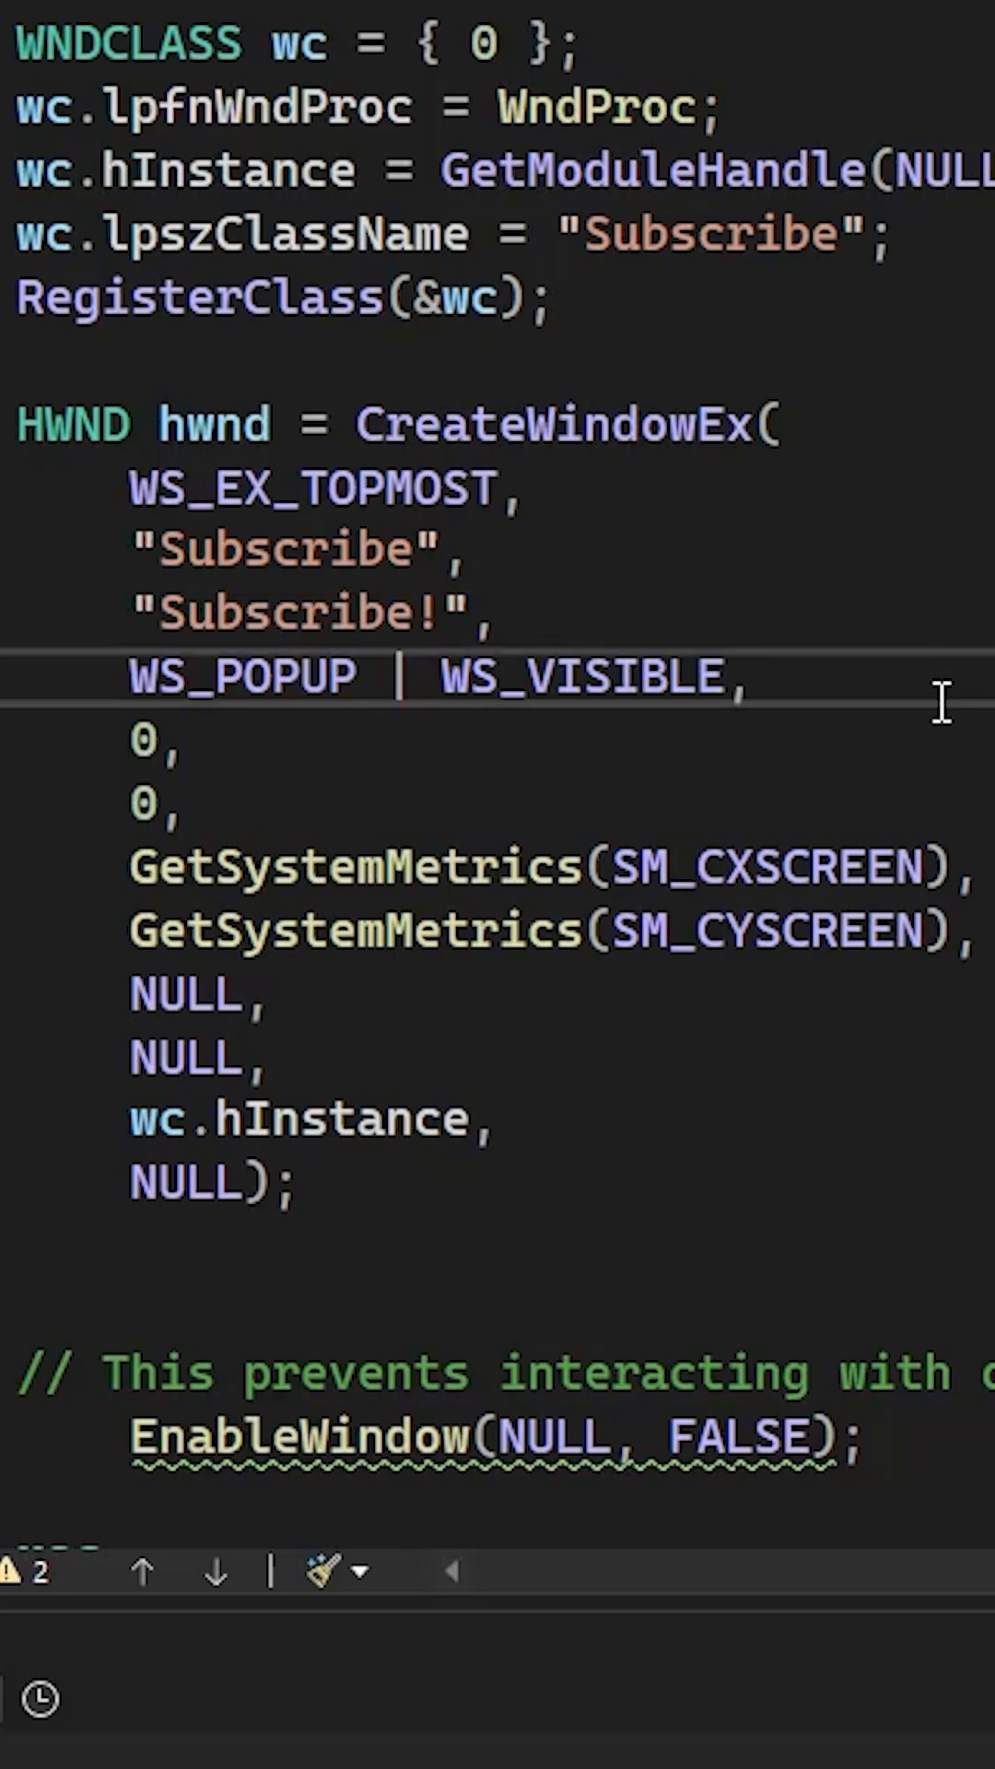
click(753, 676)
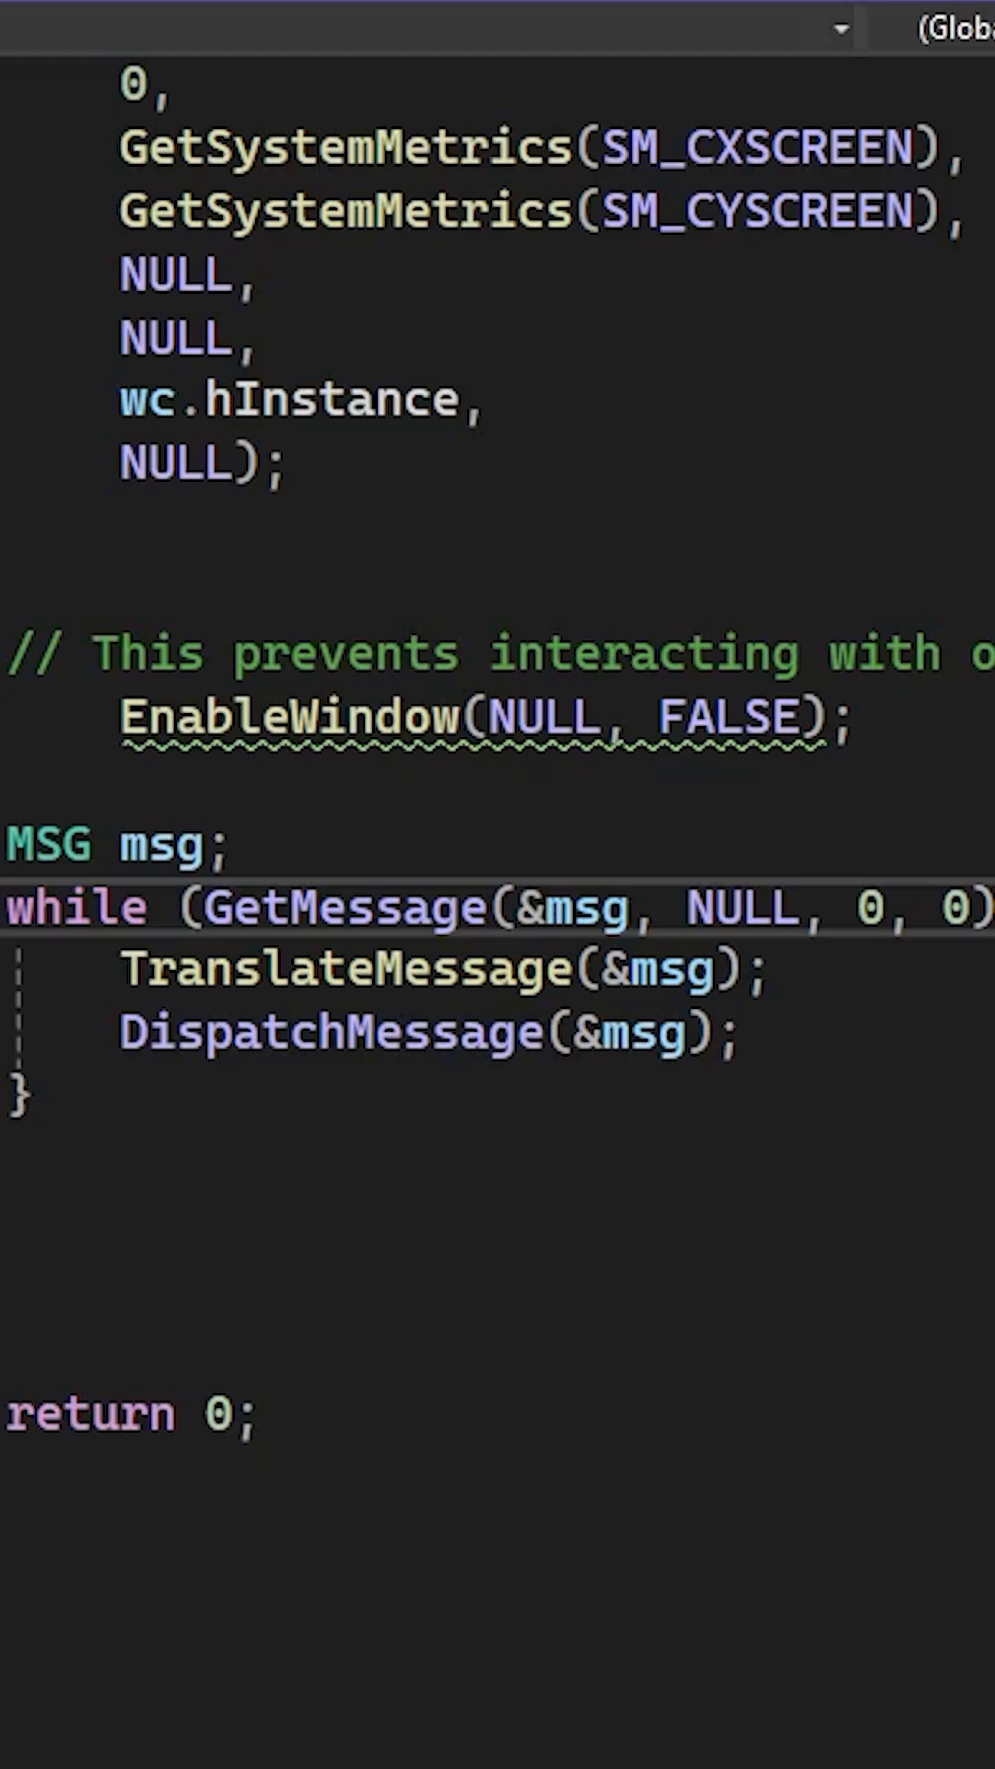
mouse_move(892, 984)
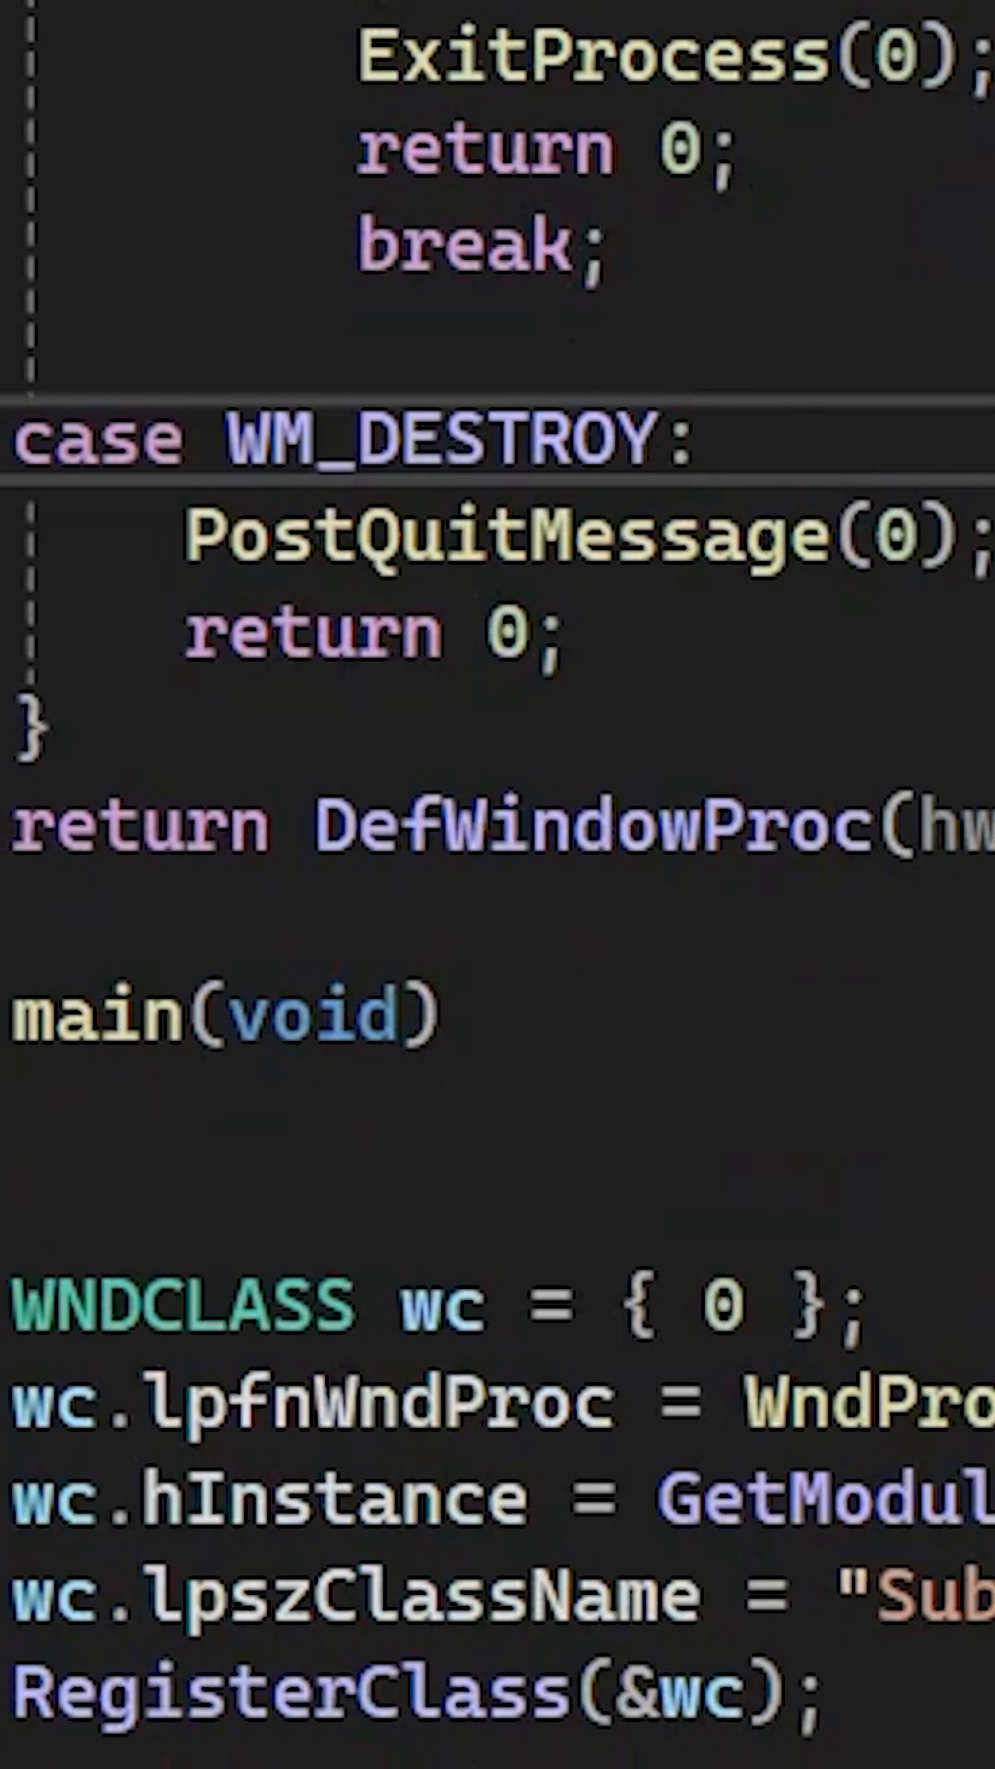
mouse_move(851, 464)
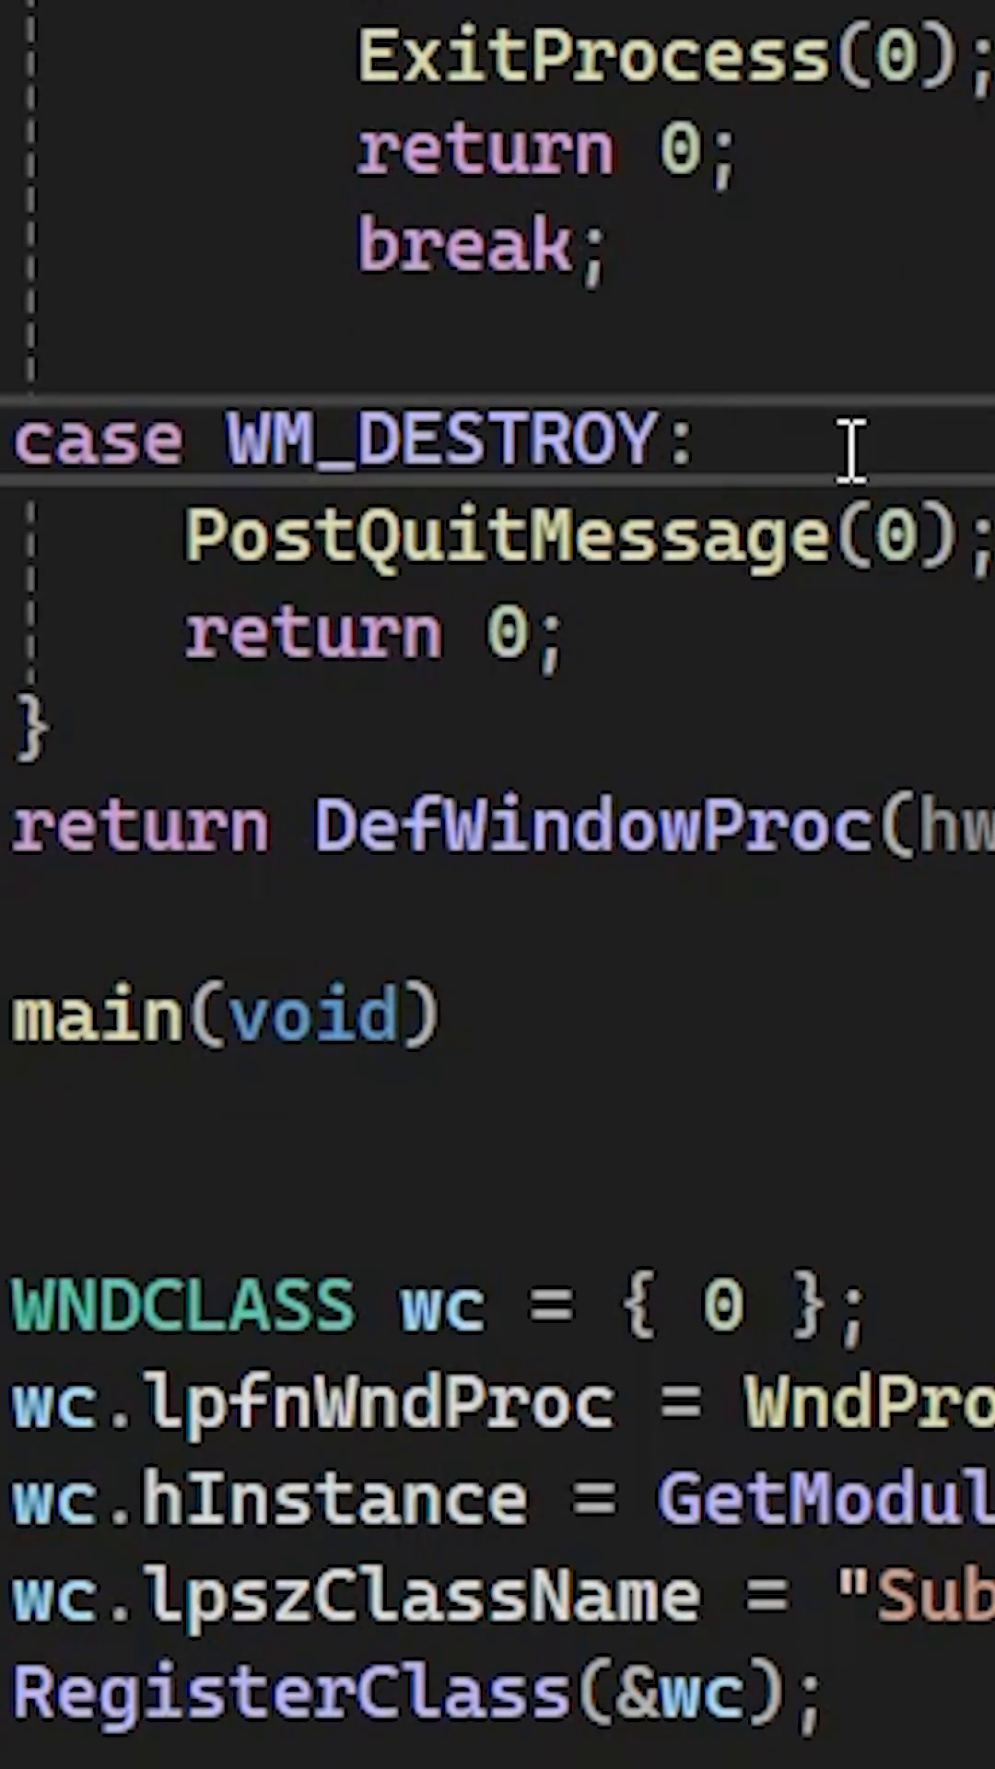
- Place the cursor on the case WM_DESTROY line in the WndProc switch
click(700, 439)
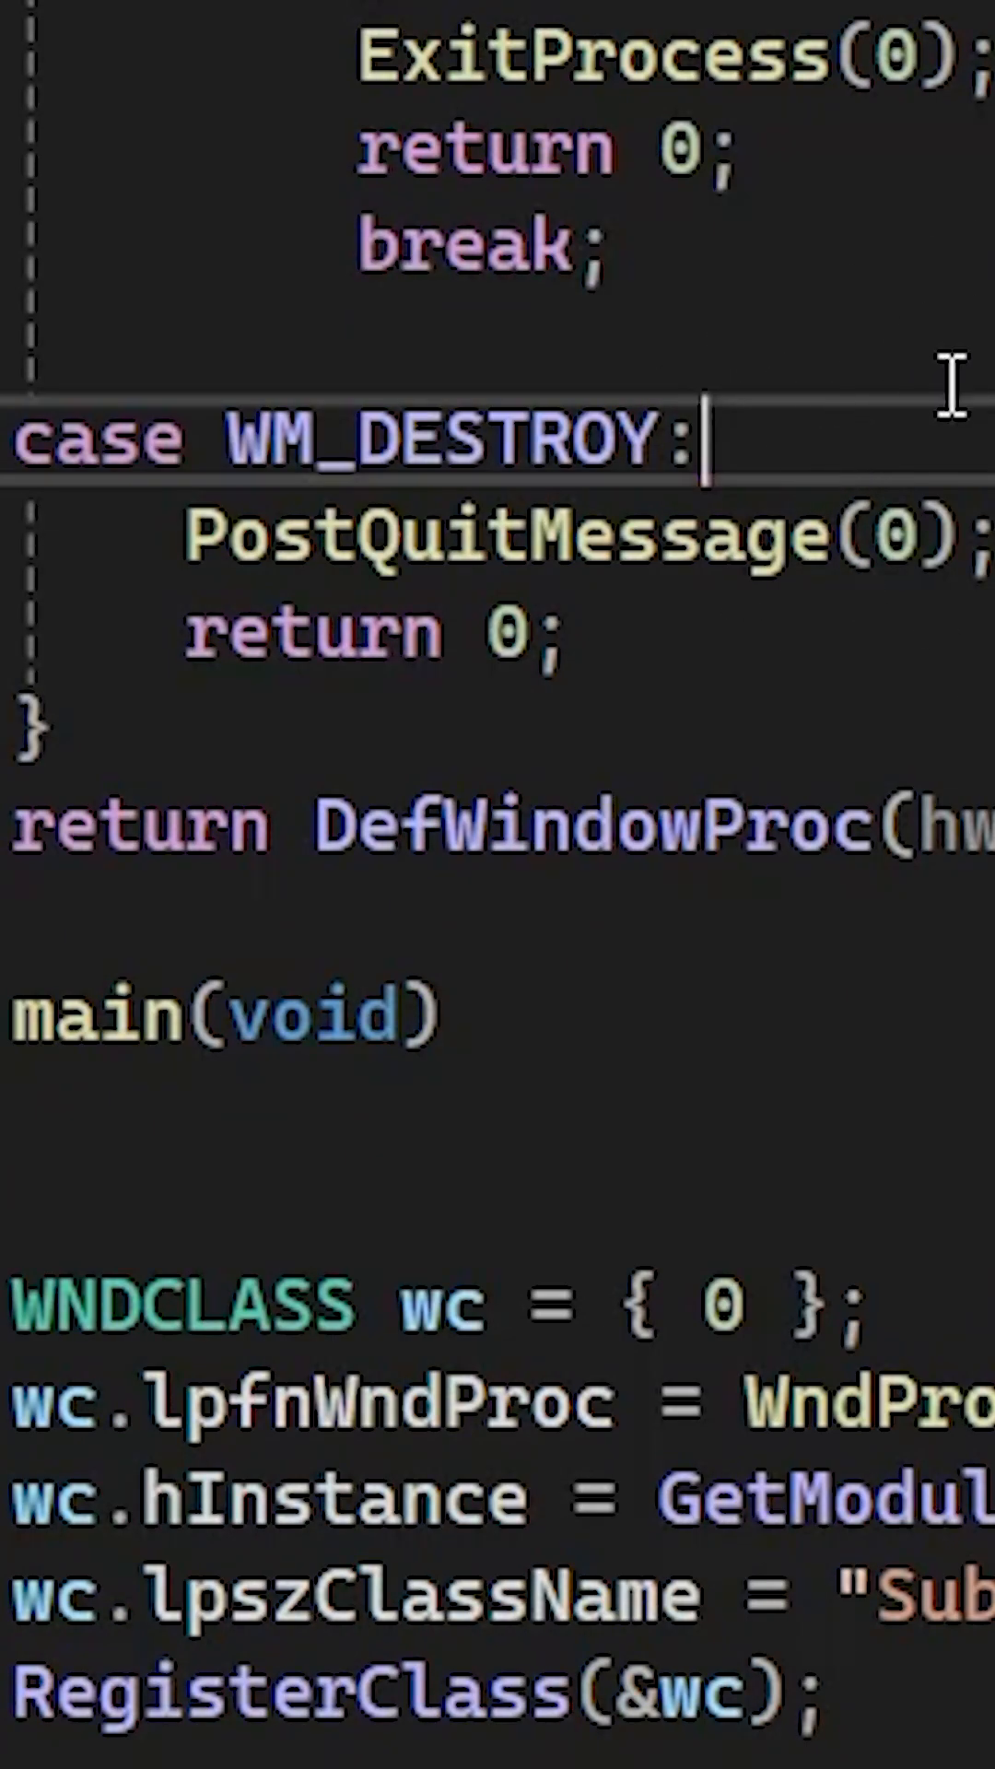